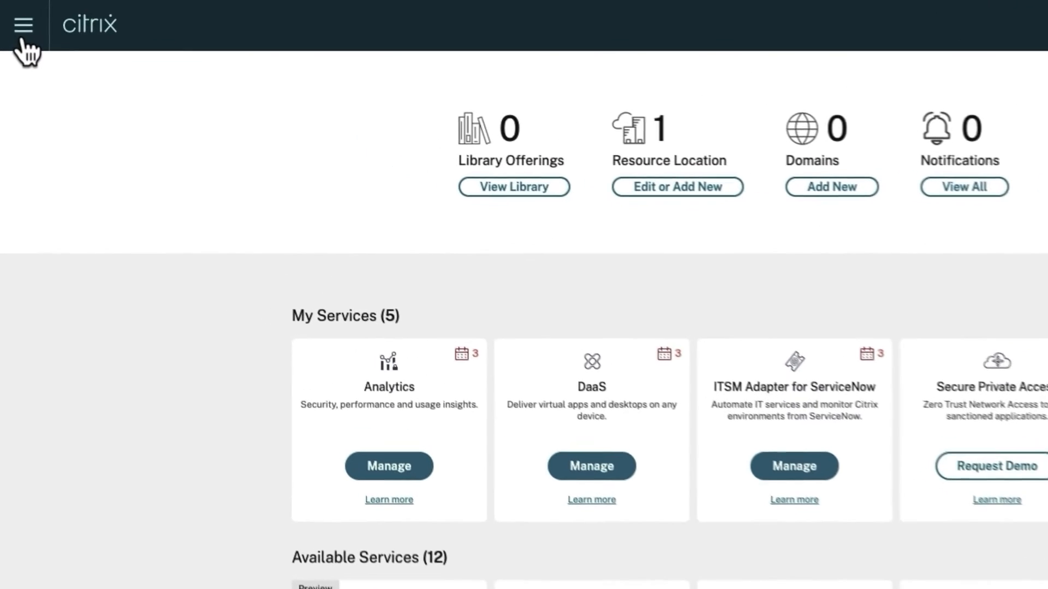
Open Resource Locations from the Resource Location section of the home dashboard
click(24, 26)
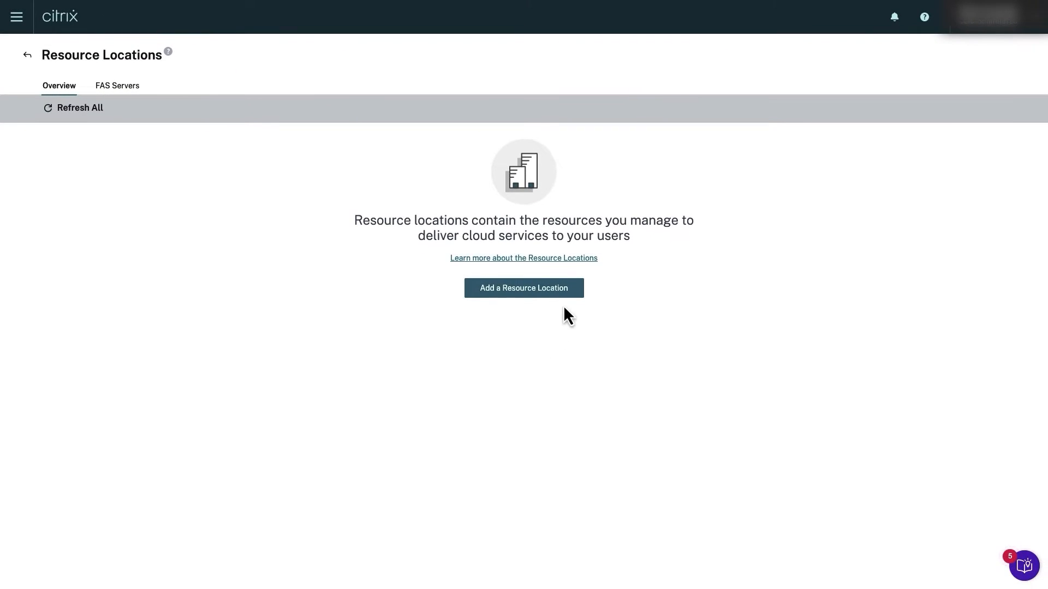
Add a resource location and rename it 'Cloud East Production'
click(524, 288)
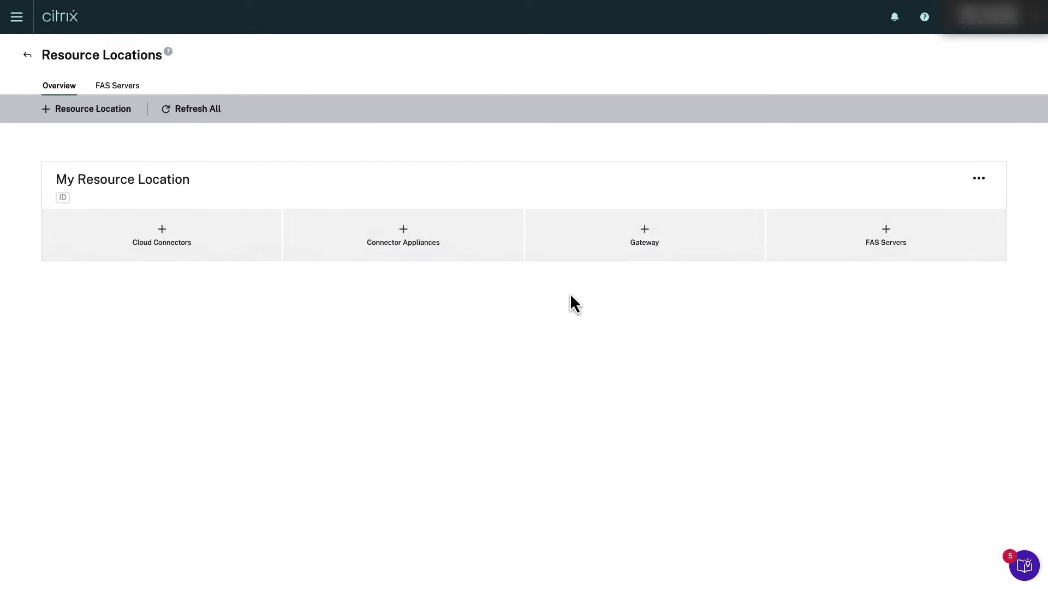
mouse_move(968, 192)
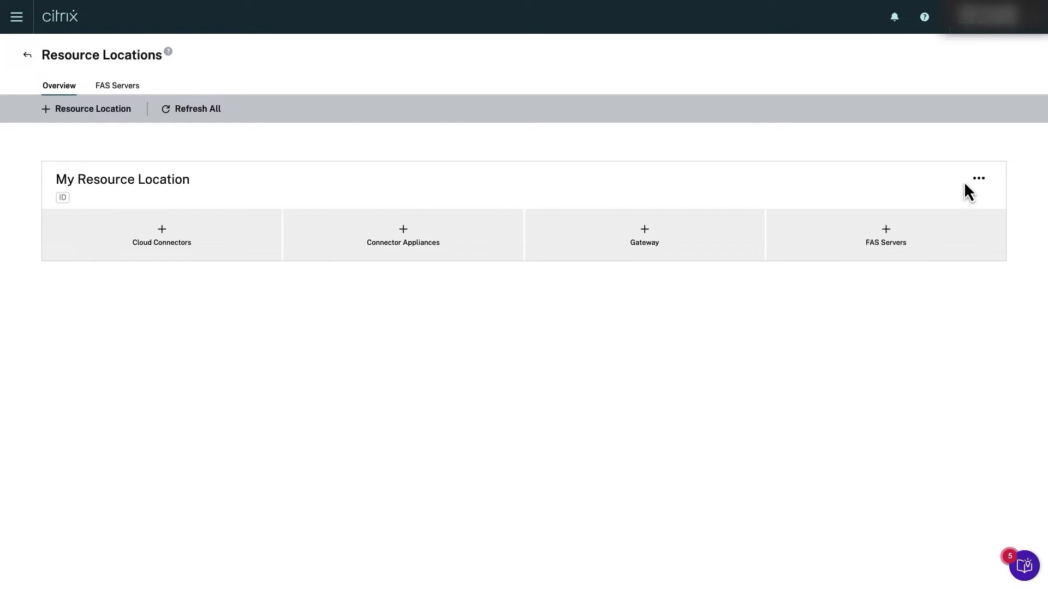
click(977, 178)
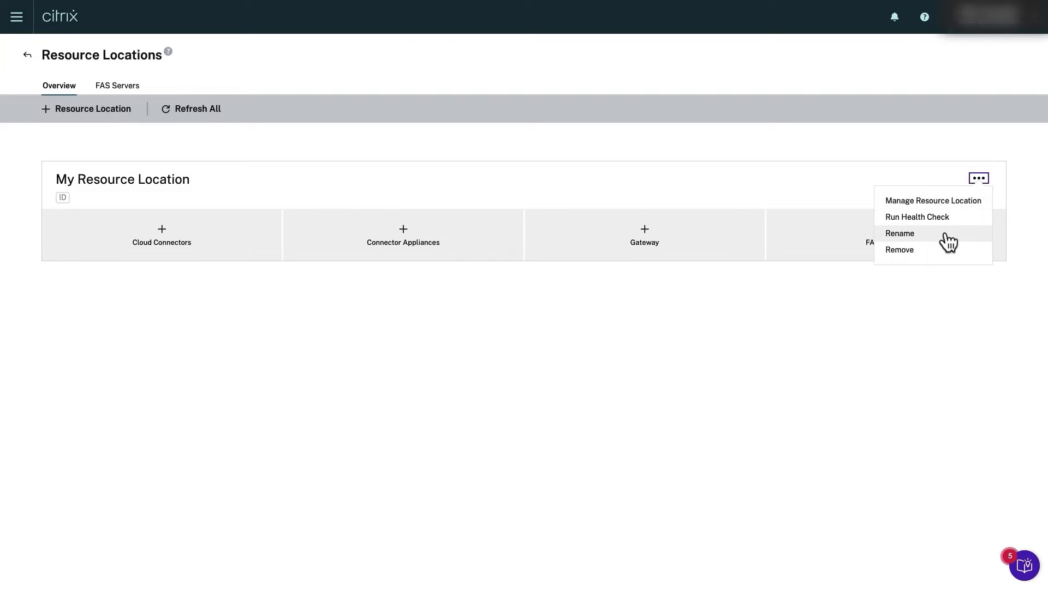
click(899, 234)
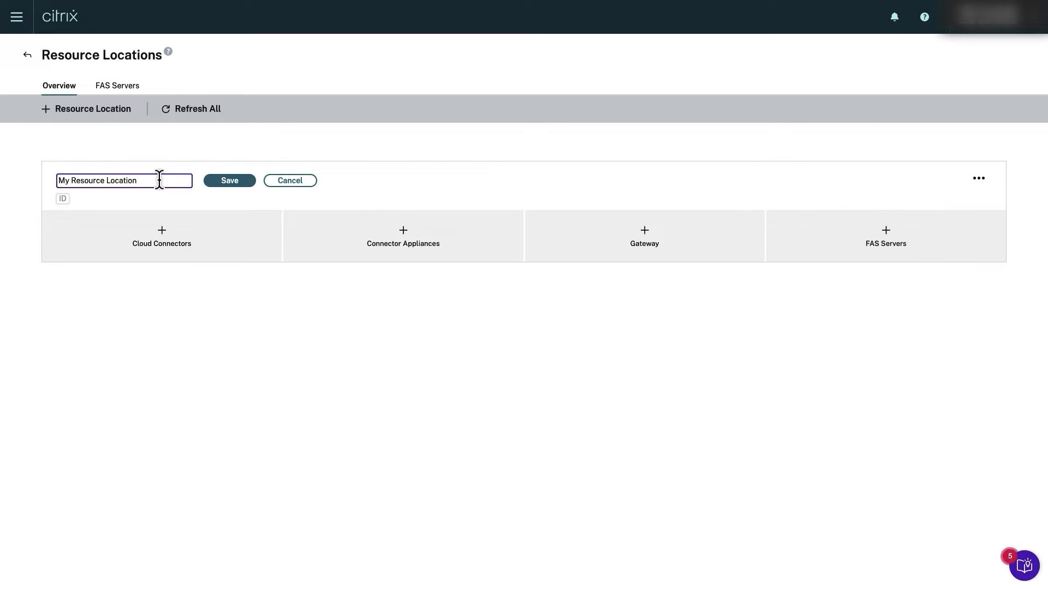
triple_click(124, 180)
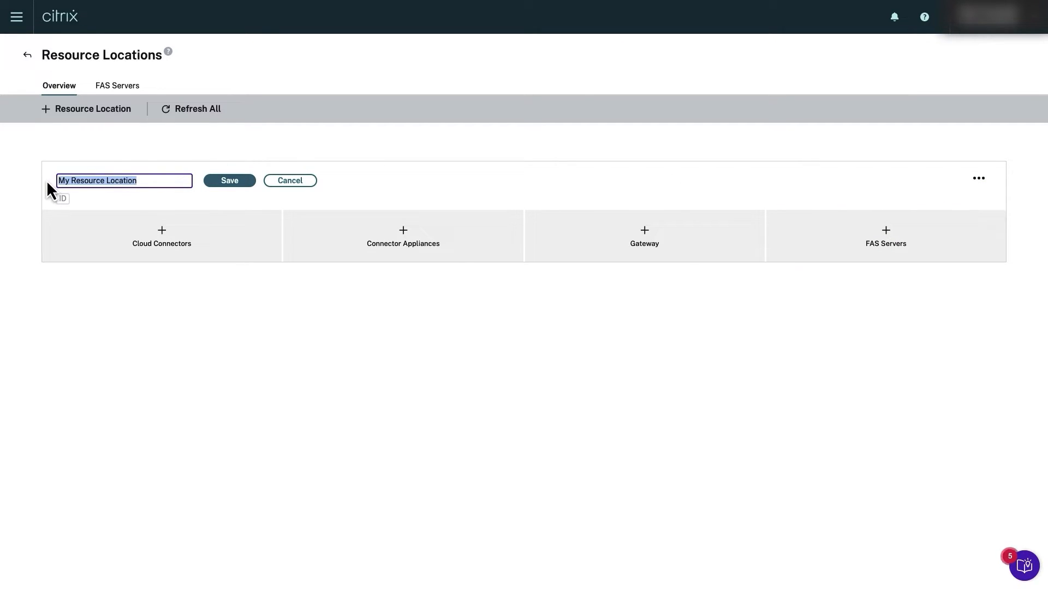
text(Cloud East Production)
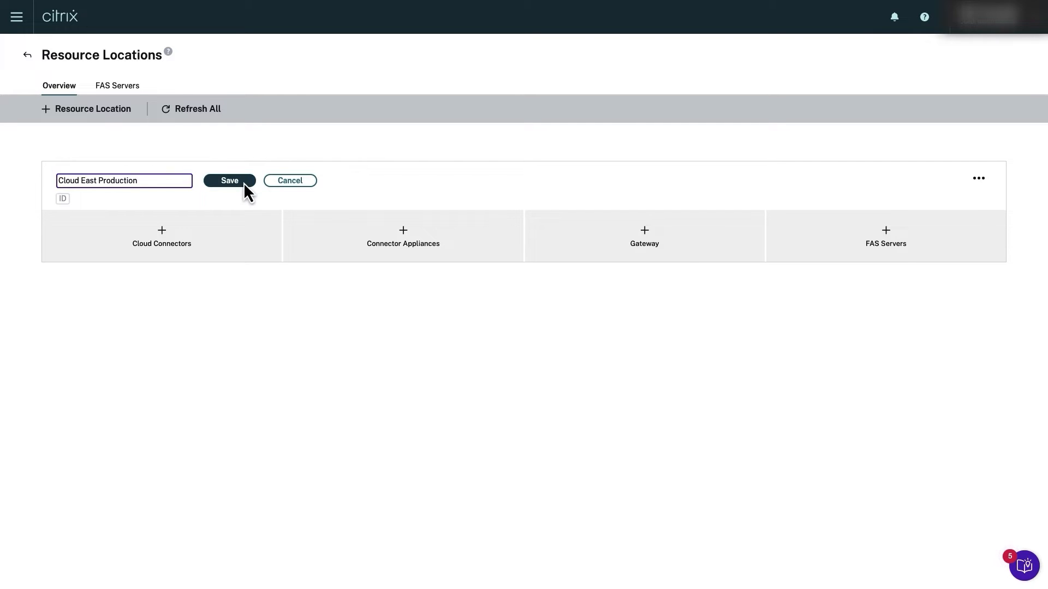
click(229, 180)
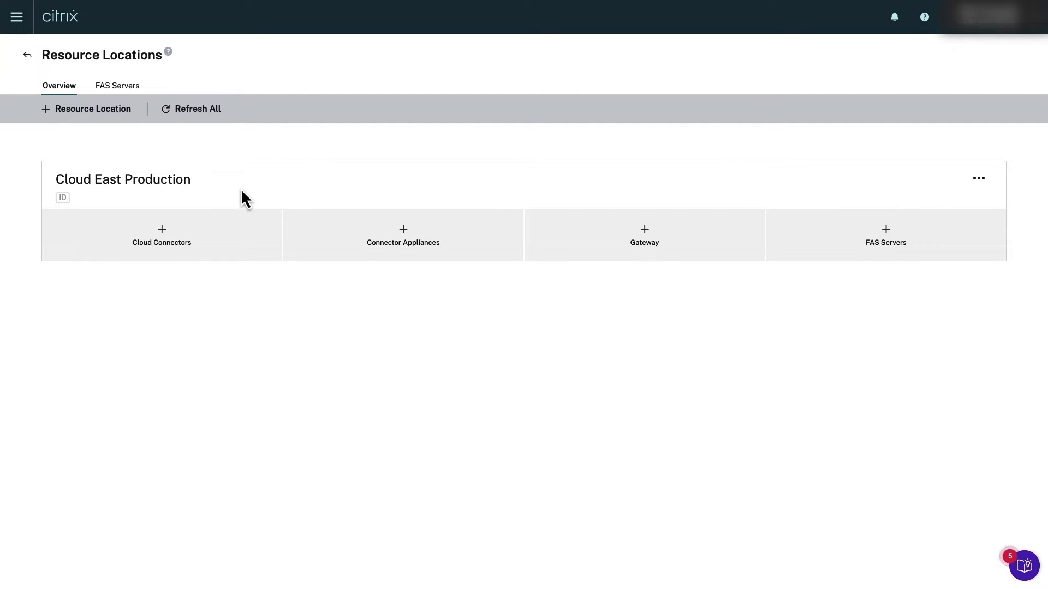
Download and launch the Cloud Connector installer from the Cloud Connectors tile
click(161, 235)
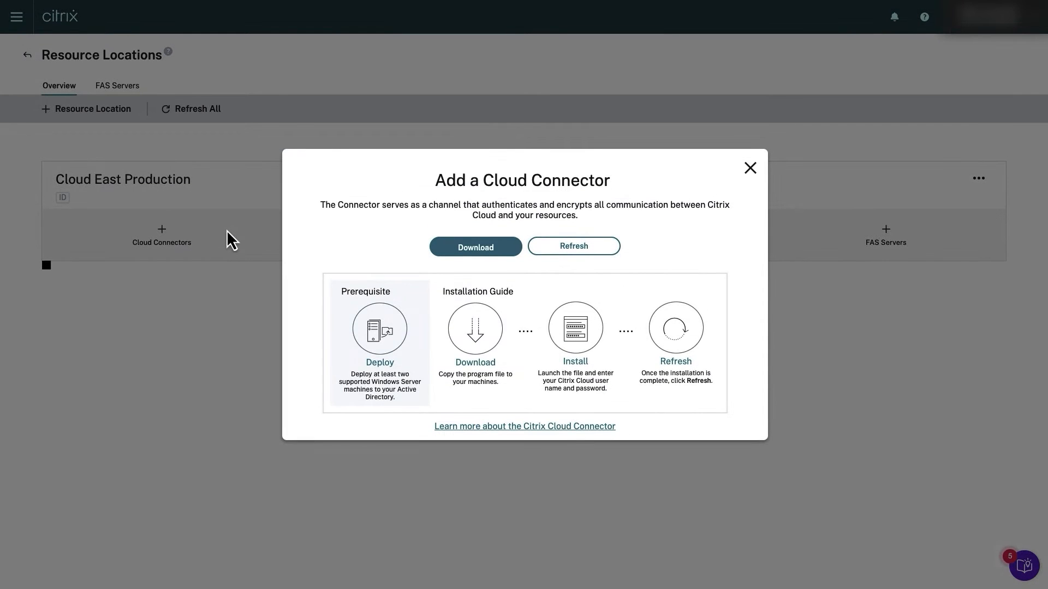
mouse_move(398, 251)
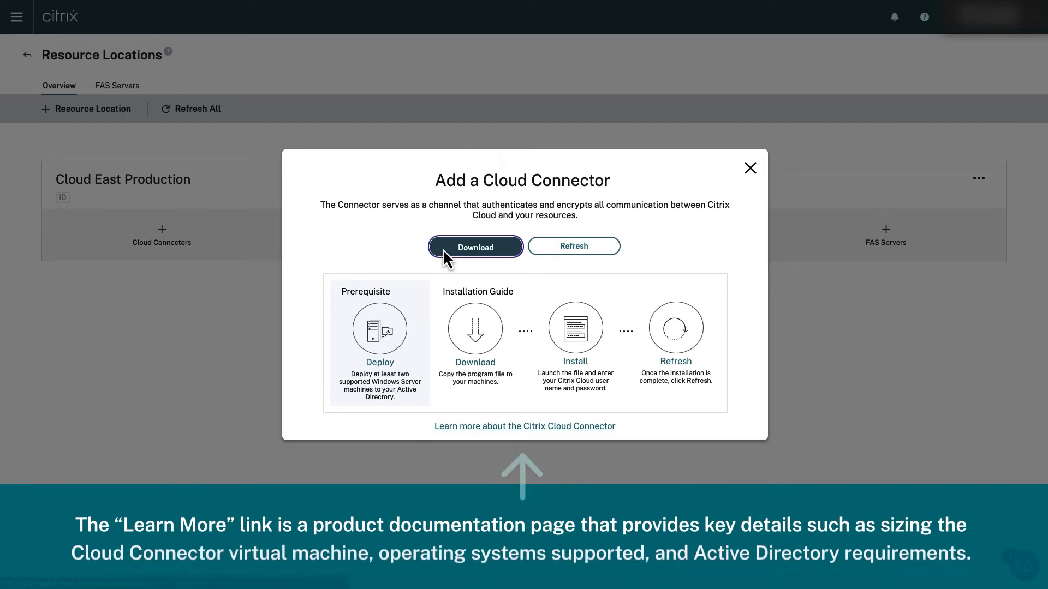
click(475, 247)
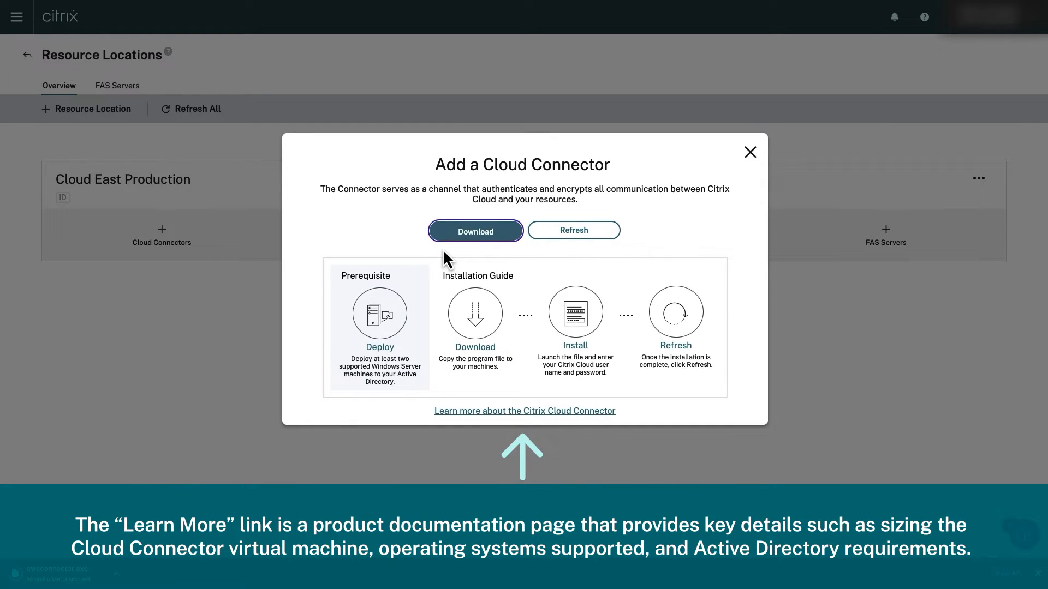
click(475, 230)
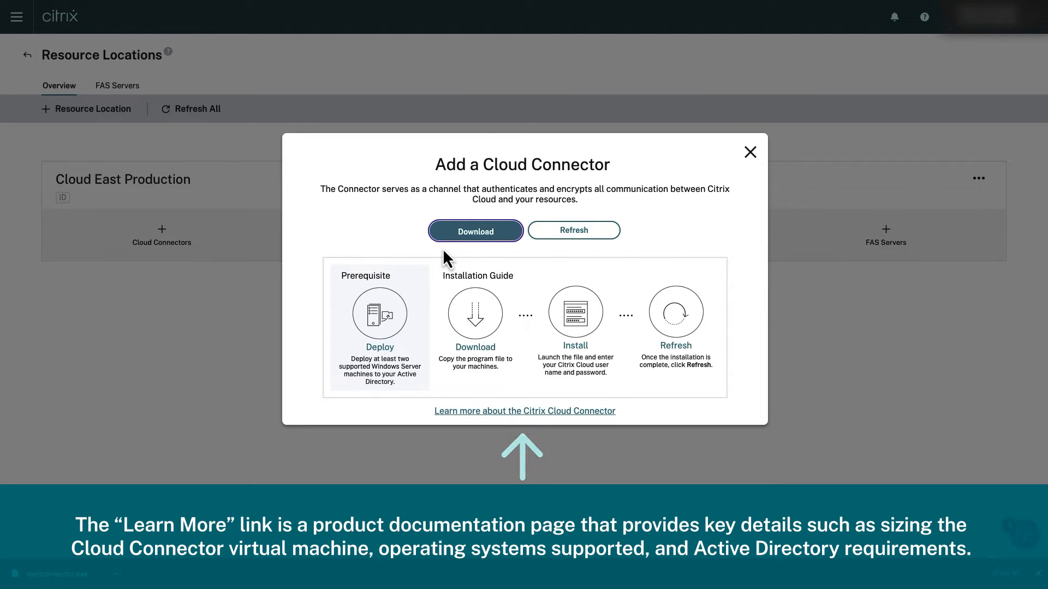
click(475, 230)
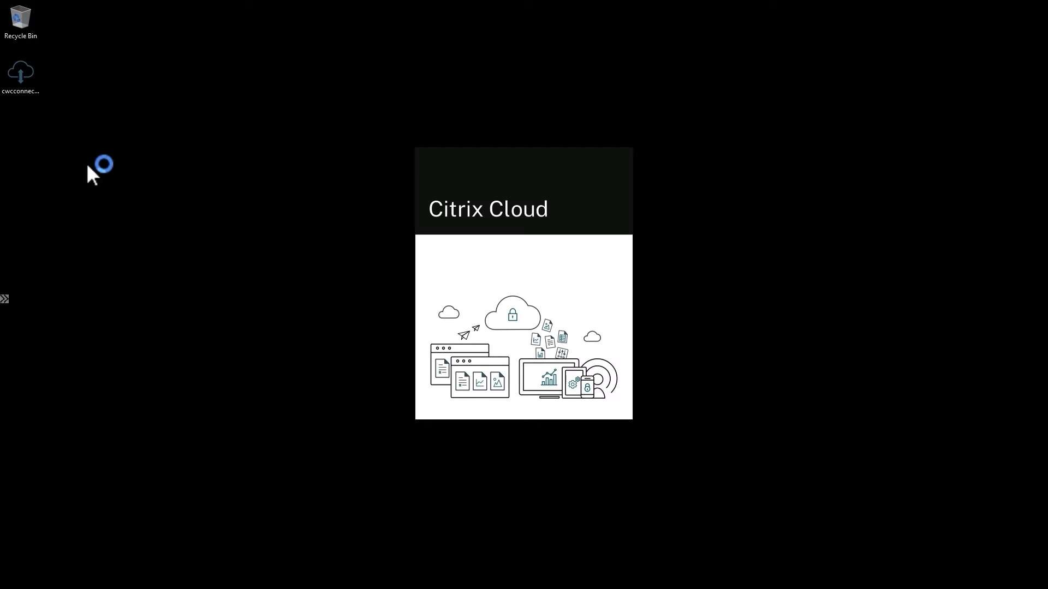
mouse_move(292, 273)
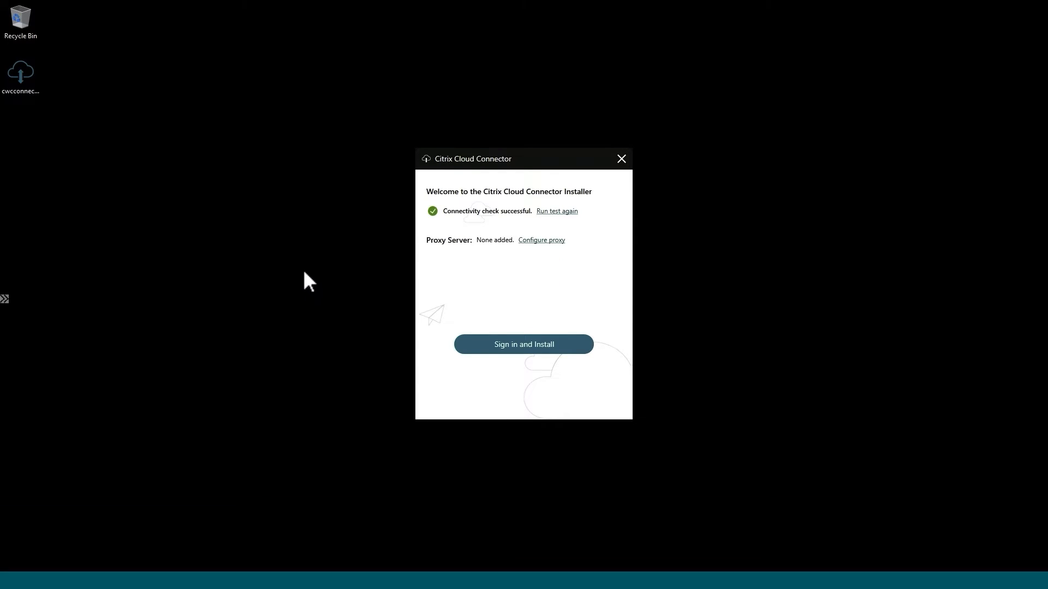
mouse_move(530, 391)
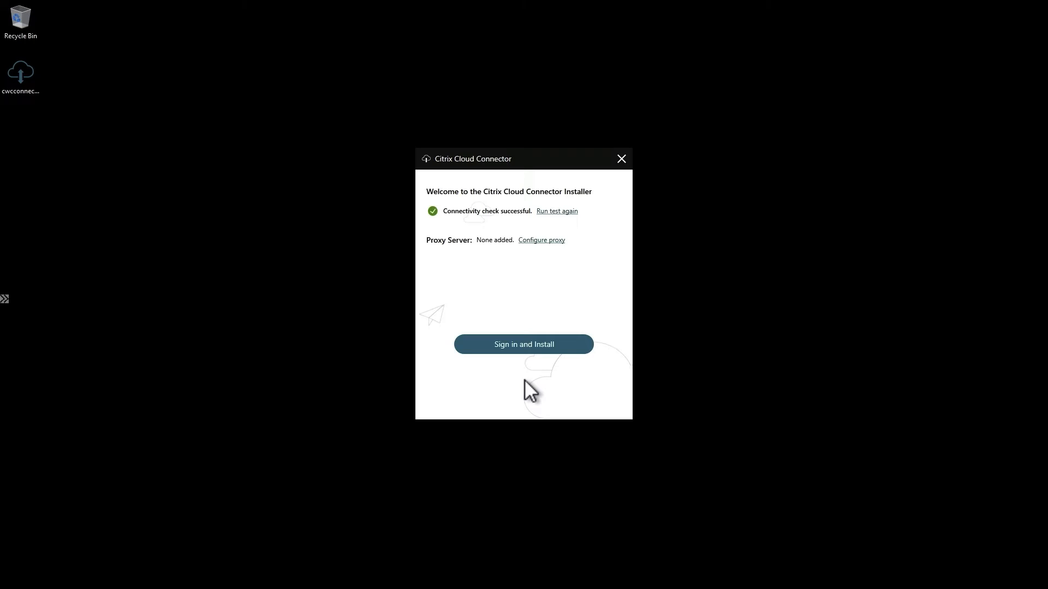
Sign in to Citrix Cloud in the installer and select the target customer
click(523, 344)
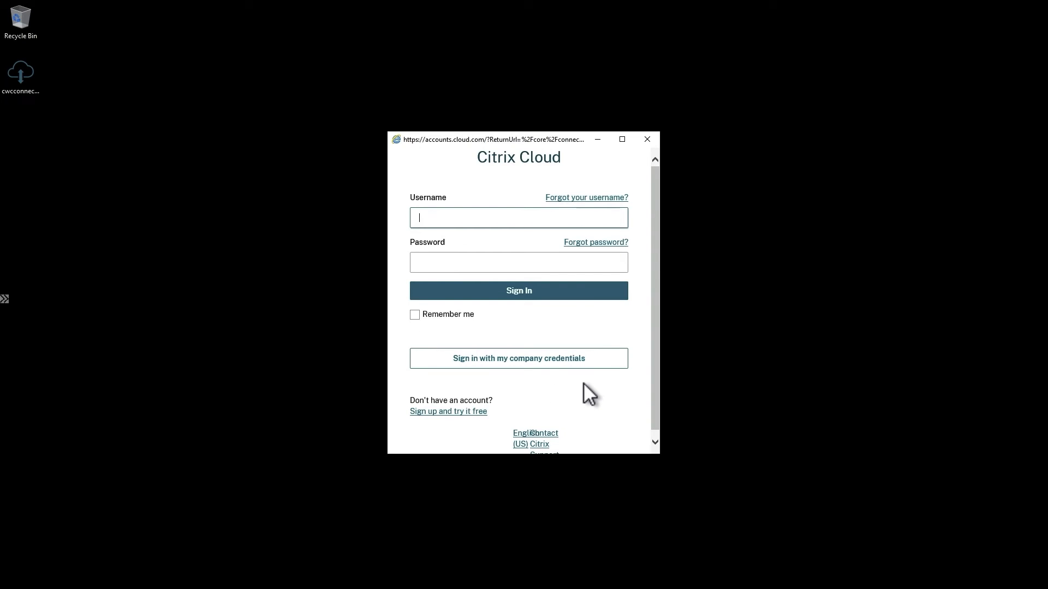
click(518, 290)
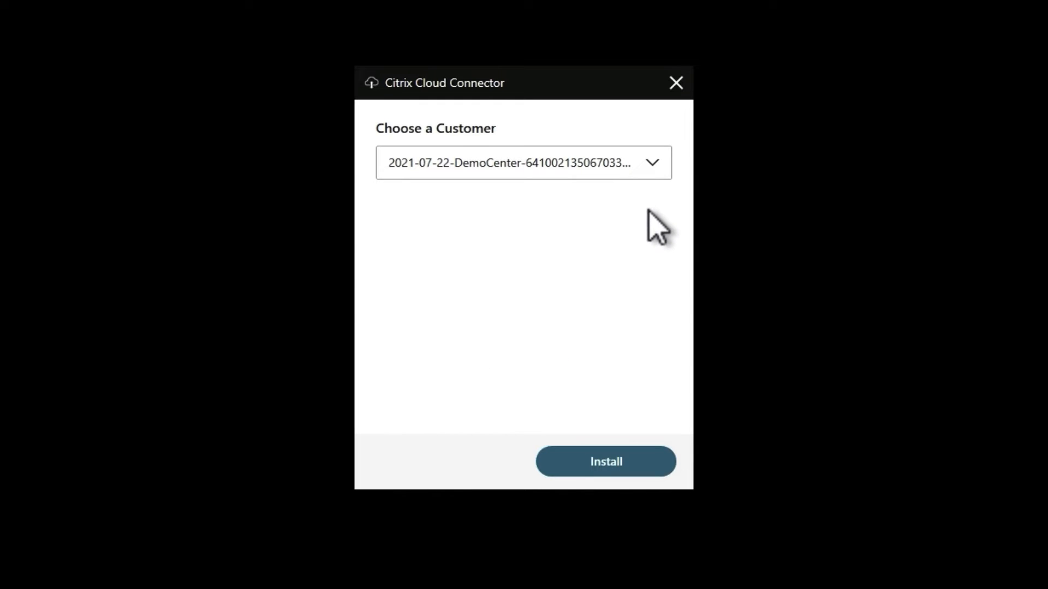
click(651, 163)
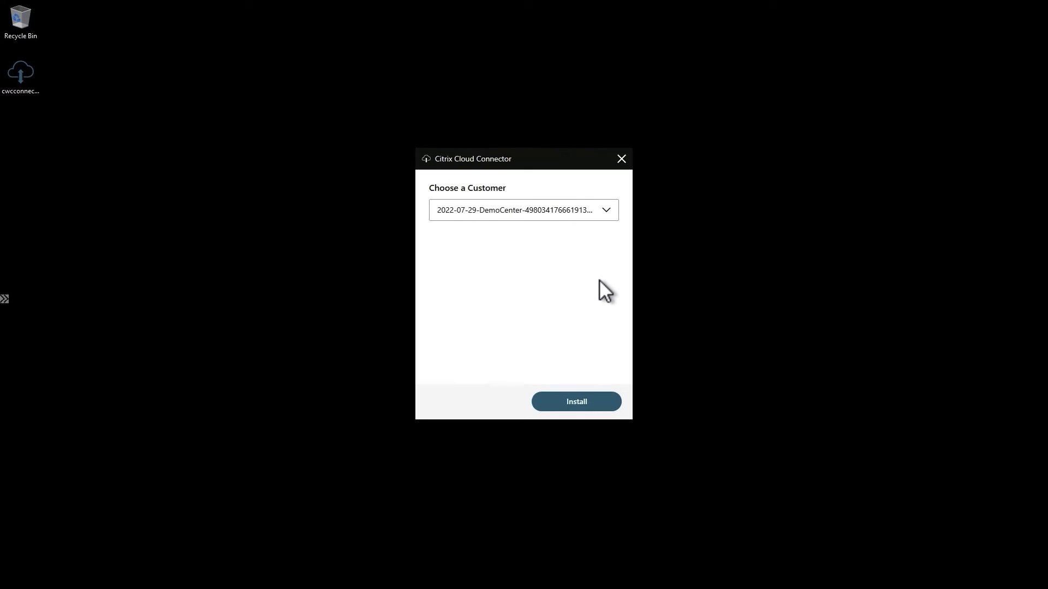
Install the Cloud Connector and close after the connectivity test succeeds
click(575, 401)
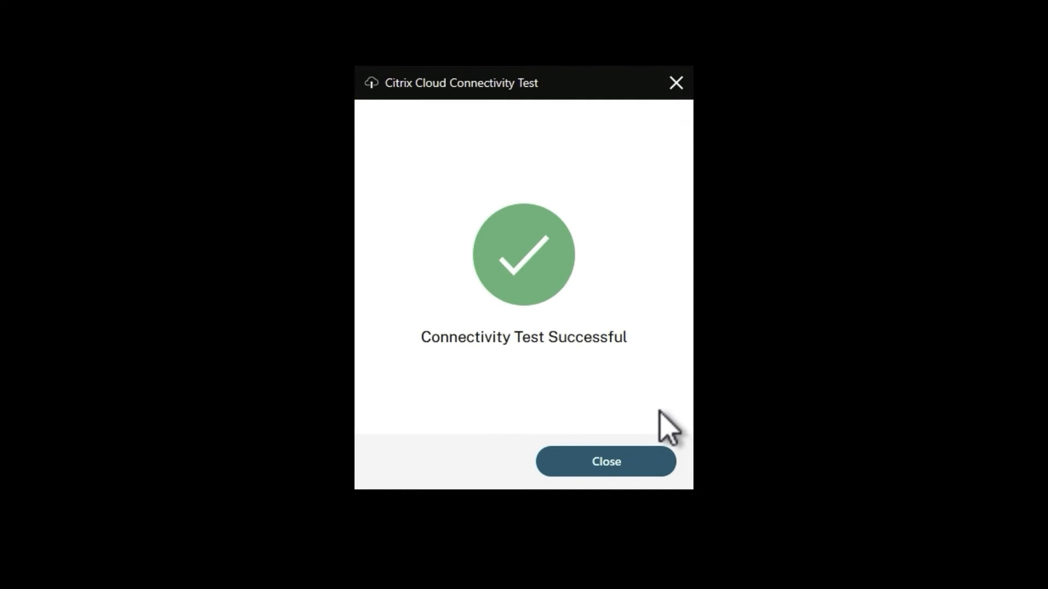
click(605, 461)
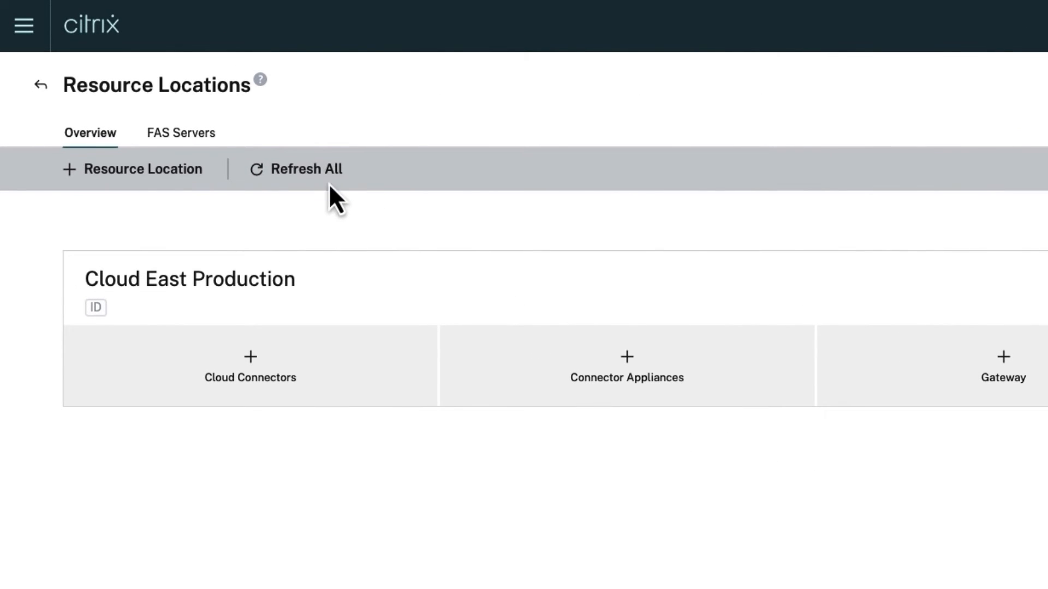
Refresh all resource locations and open the Cloud Connectors list showing cc1test.acf.lab
click(296, 168)
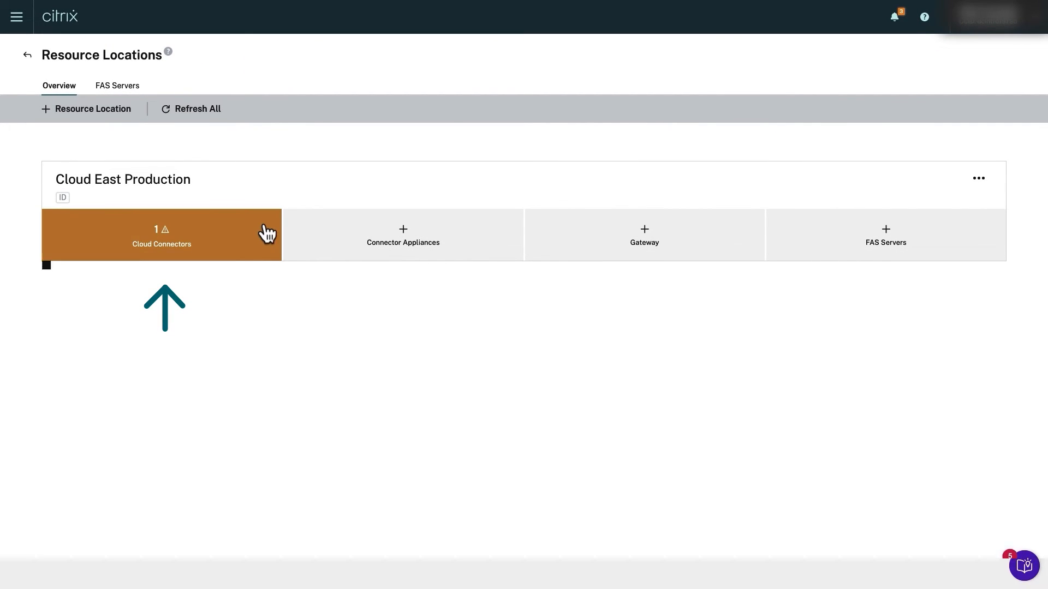
click(161, 235)
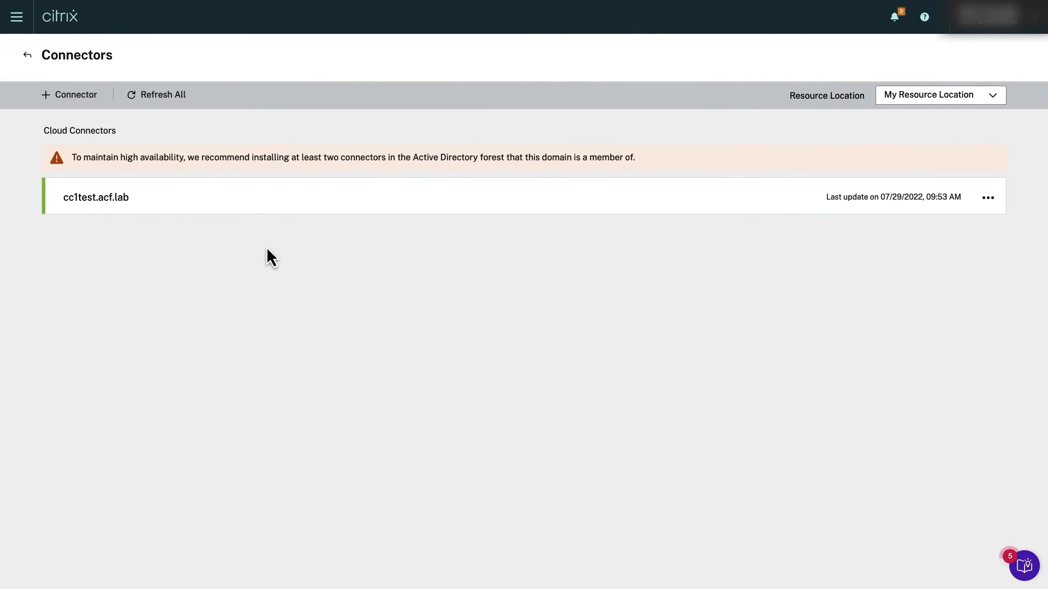
mouse_move(157, 280)
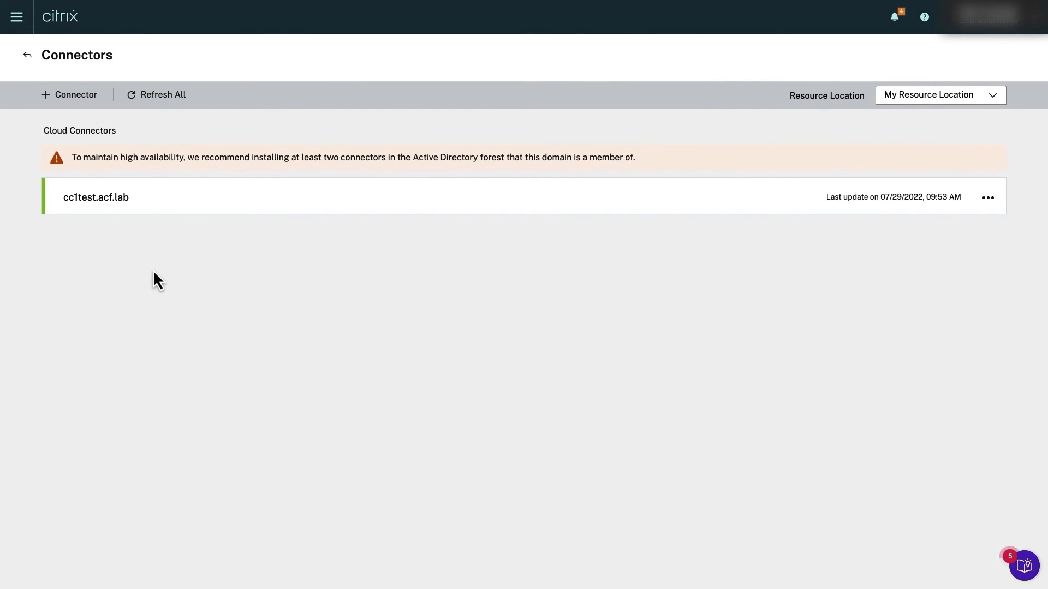
Return from the cc1test.acf.lab Connectors page to the Resource Locations overview
click(26, 54)
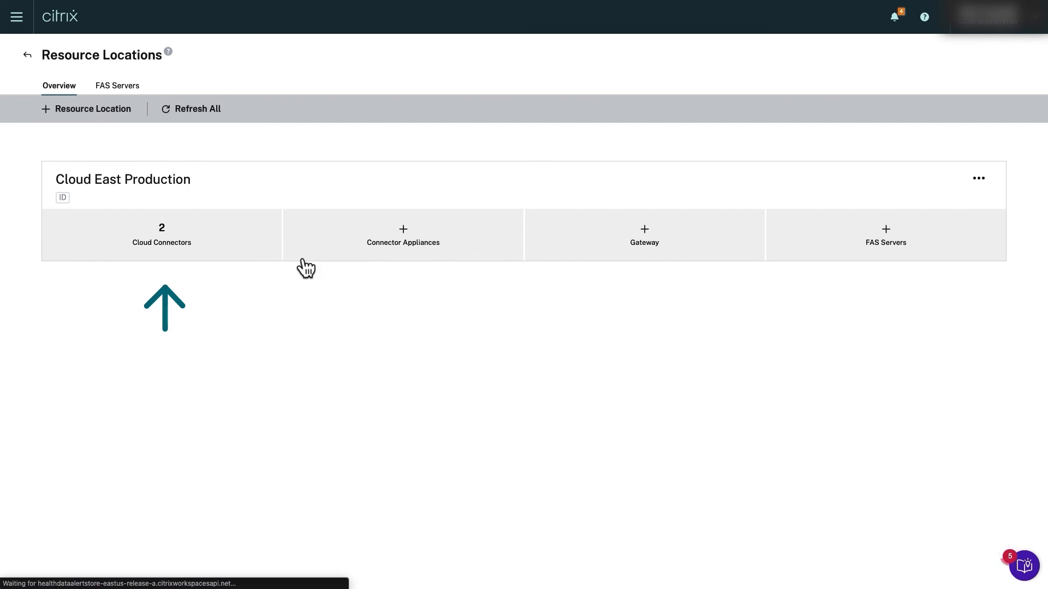
Open the Cloud Connectors tile showing cc1test.acf.lab and cc2test.acf.lab active
click(161, 235)
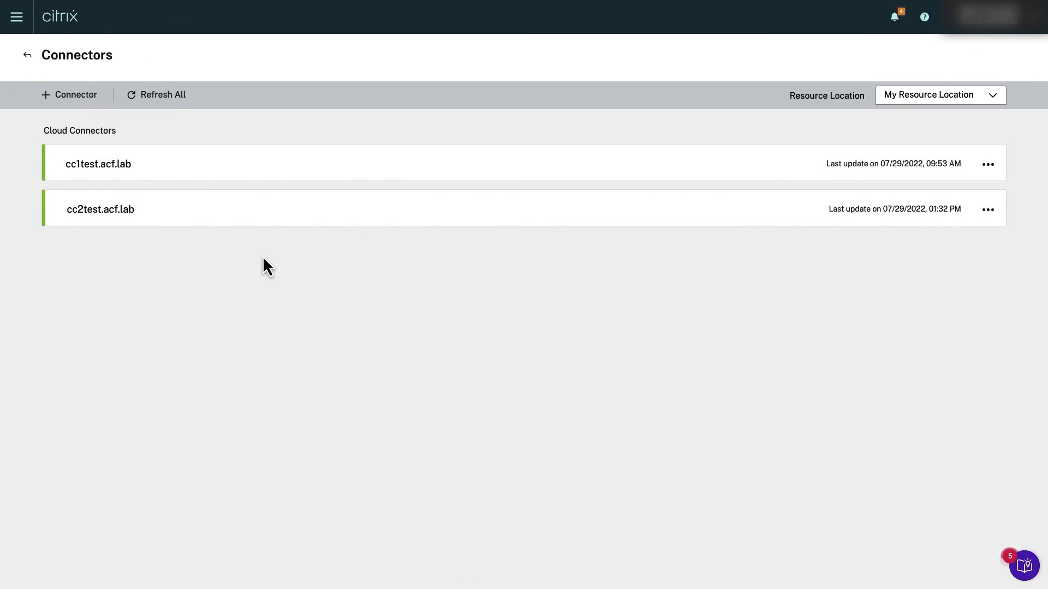